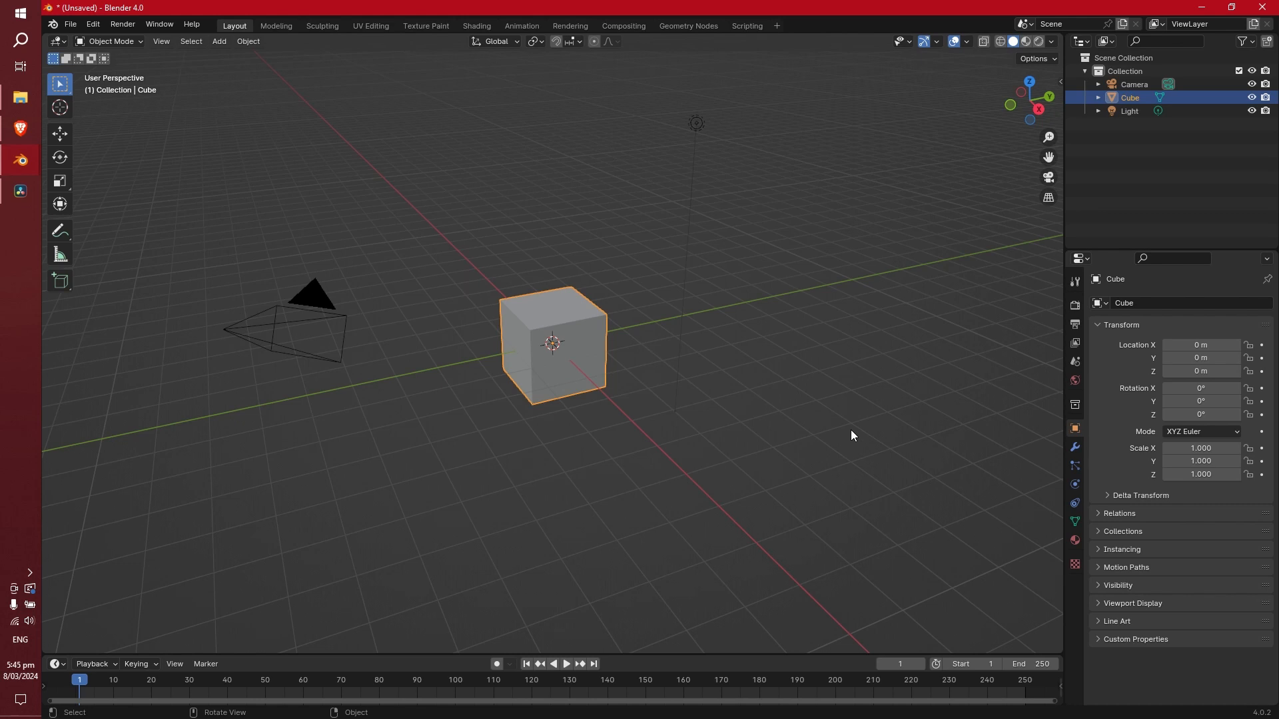
{"action": "mouse_move", "coordinate": [134, 269]}
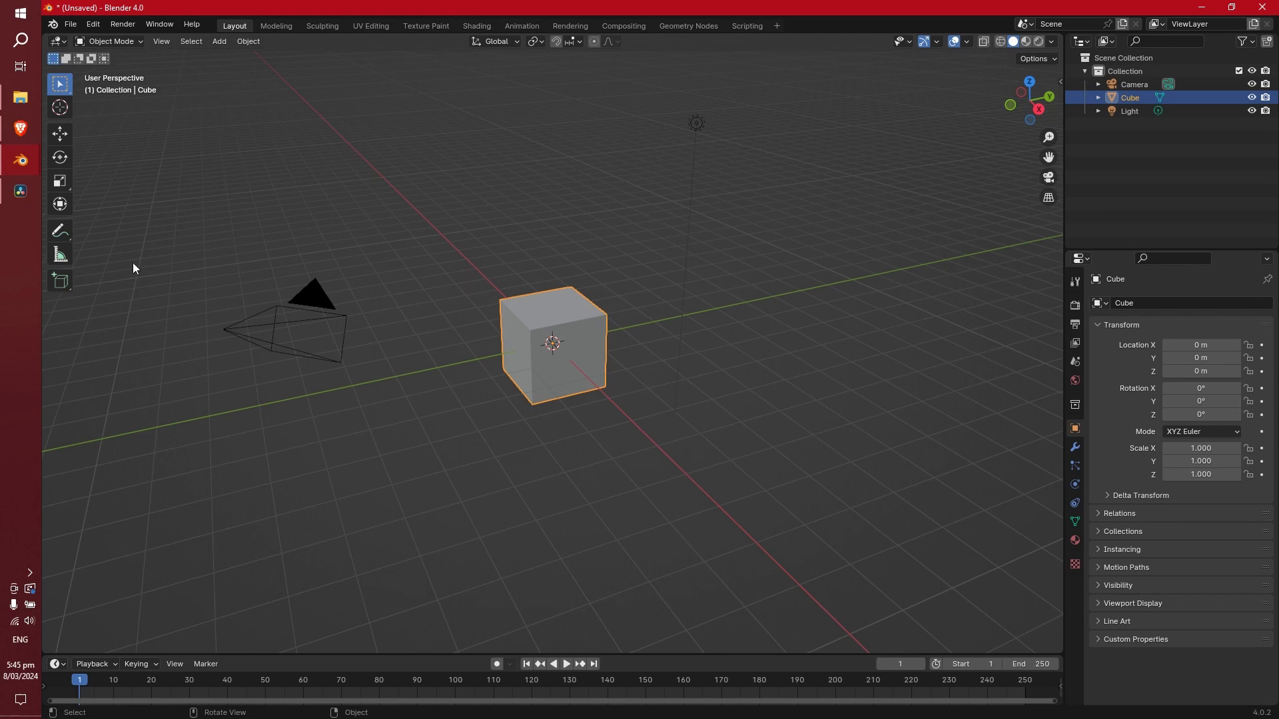
{"action": "mouse_move", "coordinate": [620, 331]}
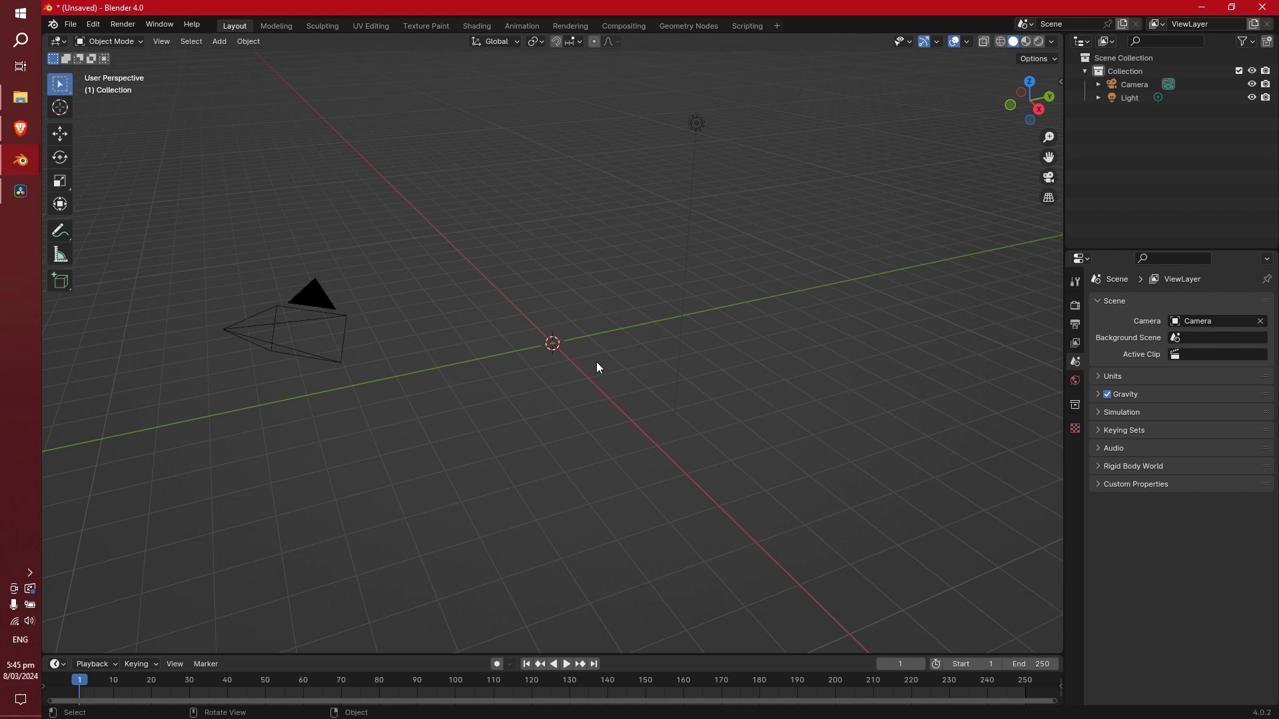
Step: Add a new cube mesh at the scene origin to replace the deleted default cube
{"action": "left_click", "coordinate": [218, 41]}
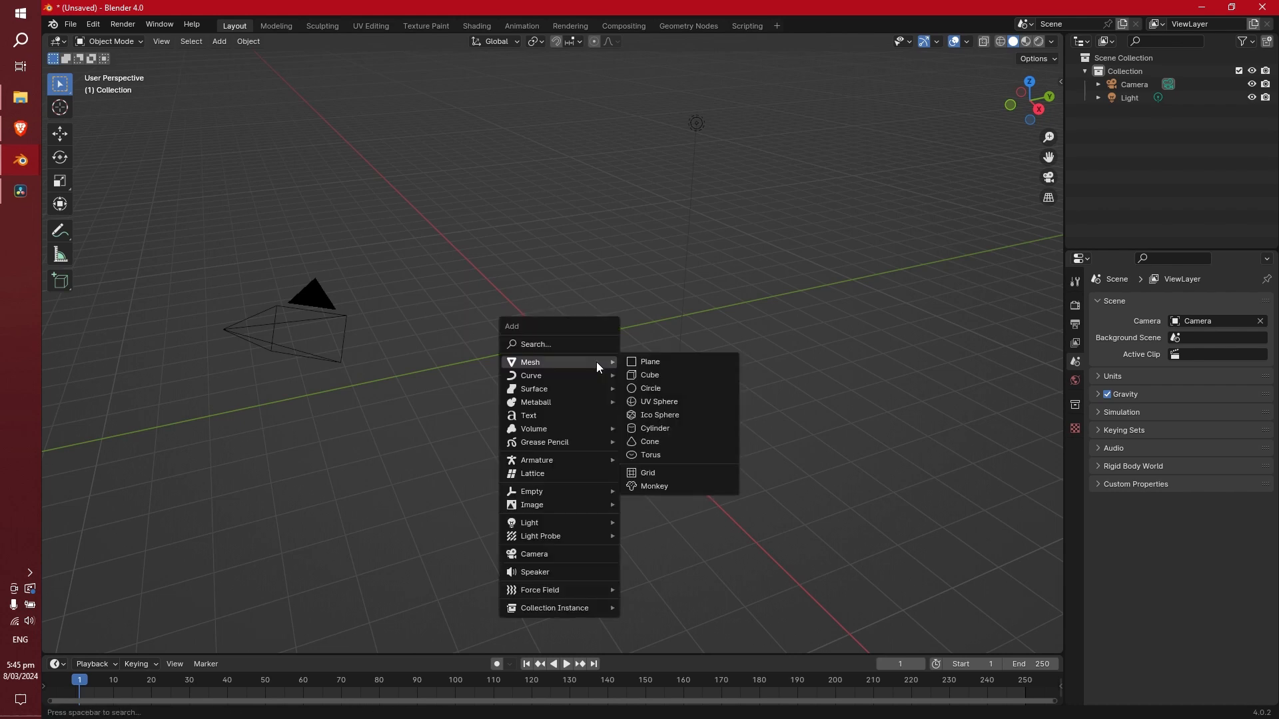
{"action": "mouse_move", "coordinate": [666, 367]}
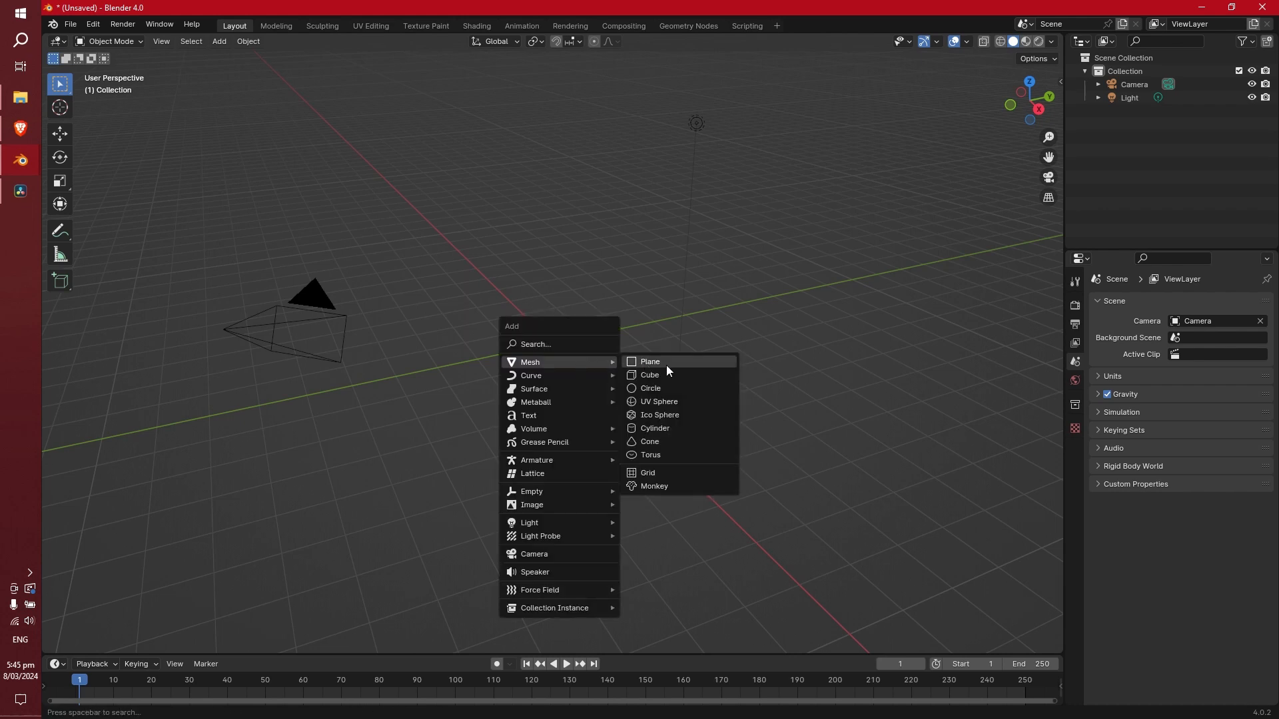
{"action": "left_click", "coordinate": [649, 374]}
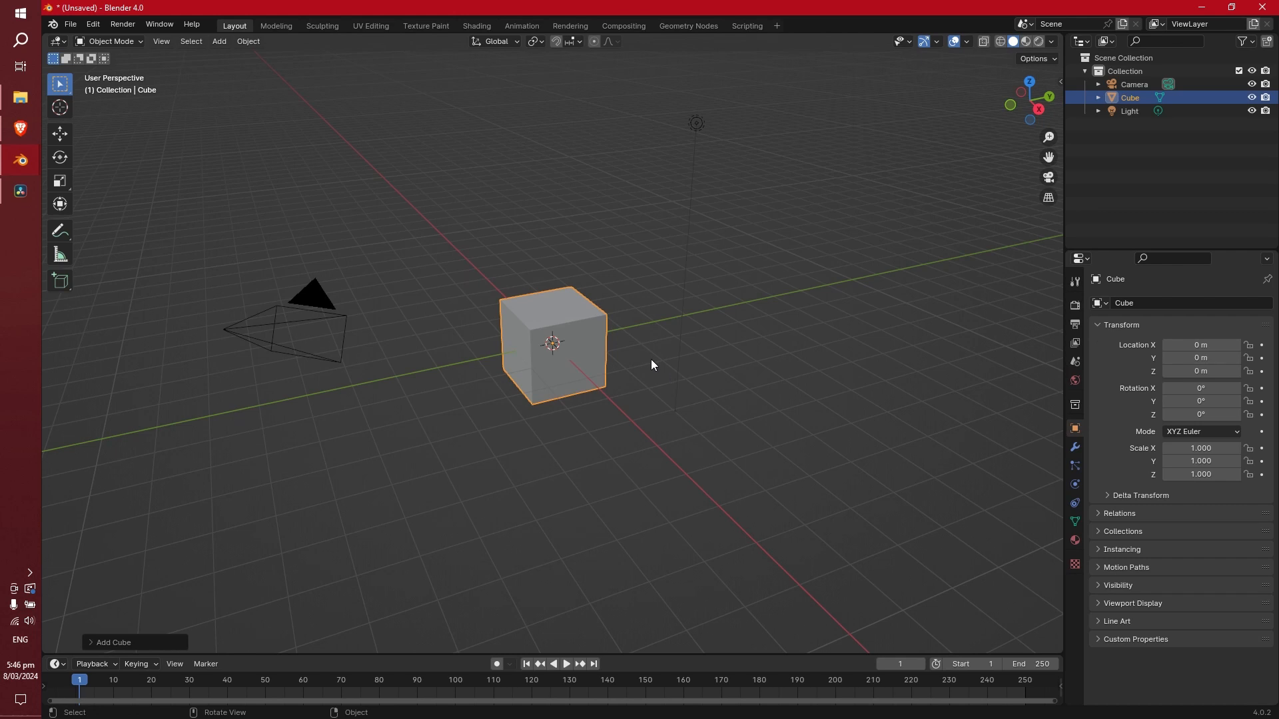